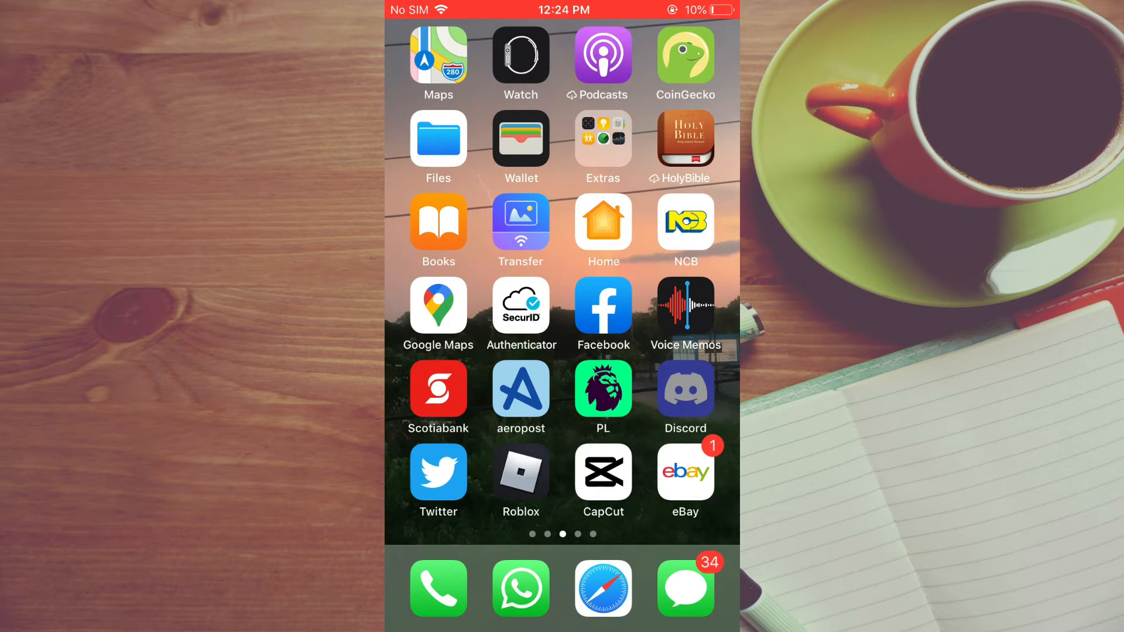
# Launch Discord and add a smiling-face reaction to the 'Text' message in #general.
pyautogui.click(683, 385)
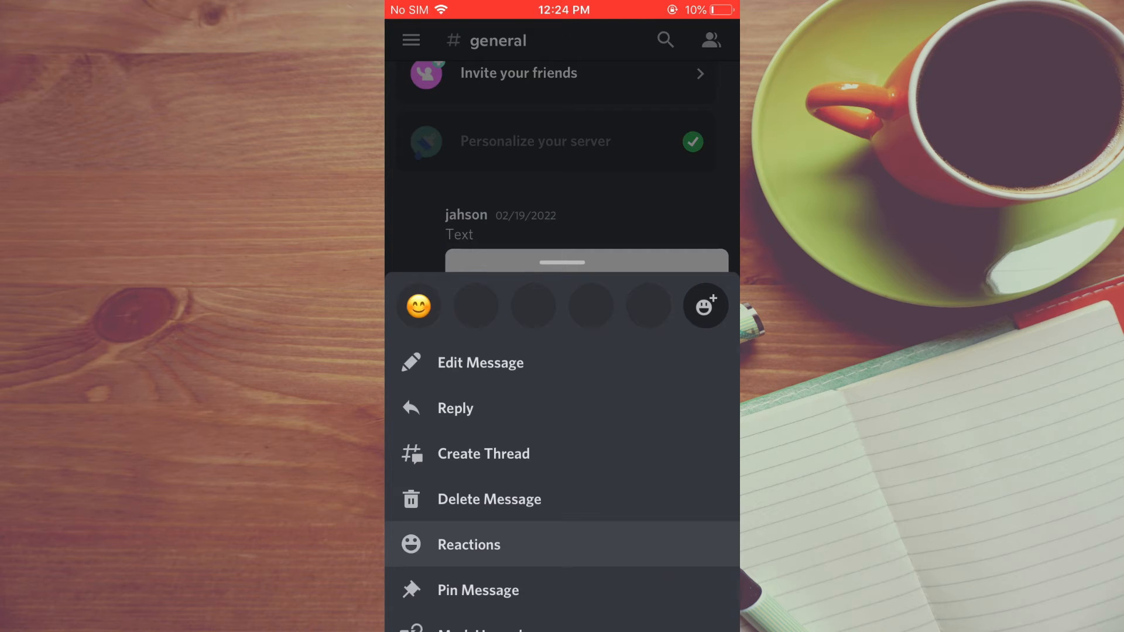
pyautogui.click(417, 306)
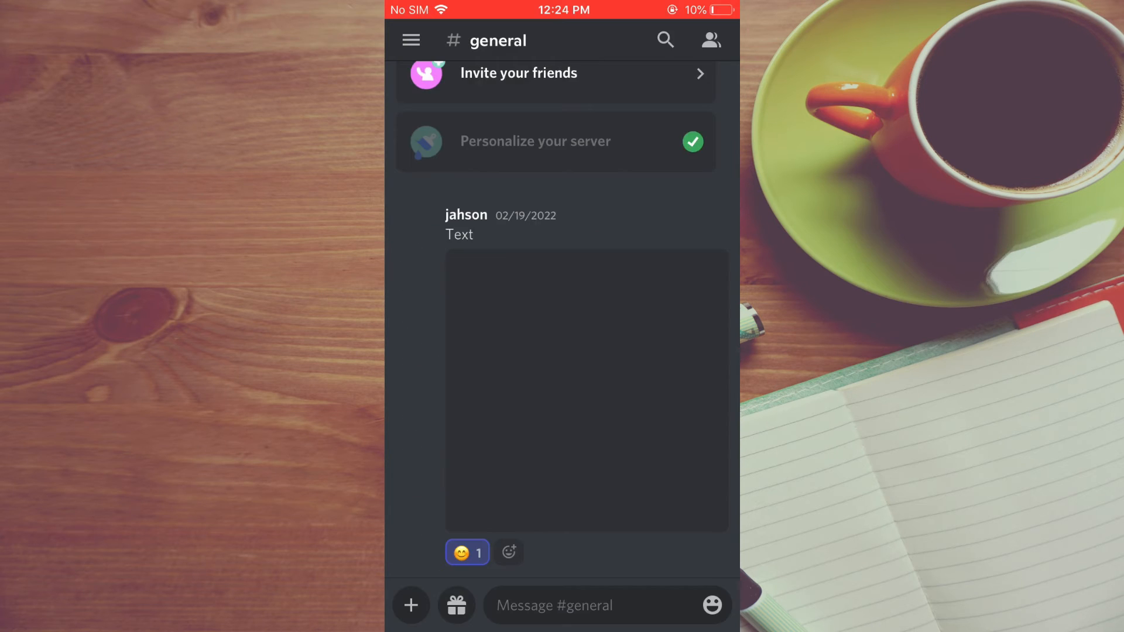